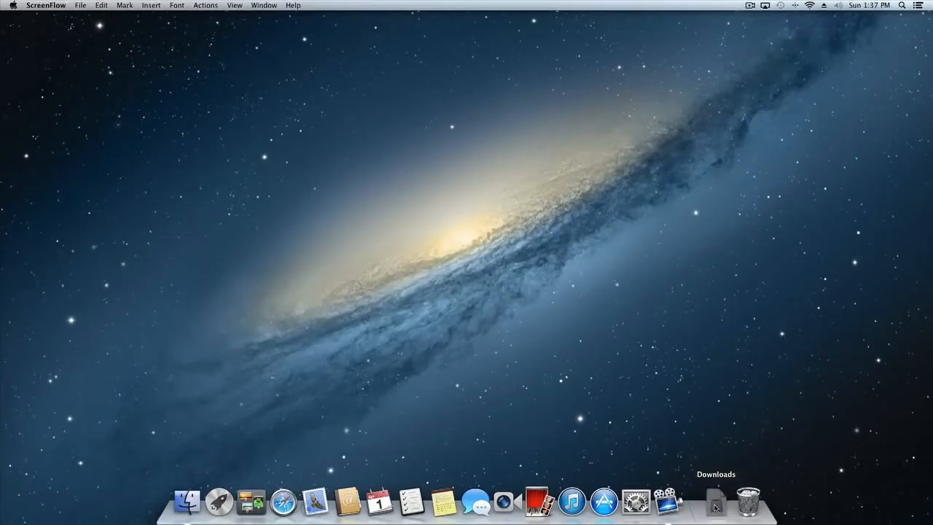
Open the downloaded ParallelsDesktop .dmg from the Downloads stack in the Dock
left_click(715, 505)
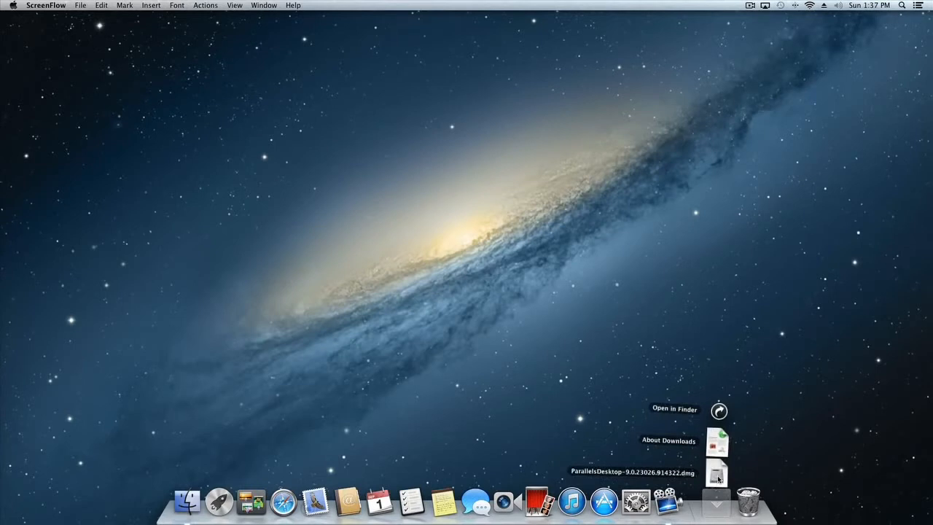
left_click(717, 472)
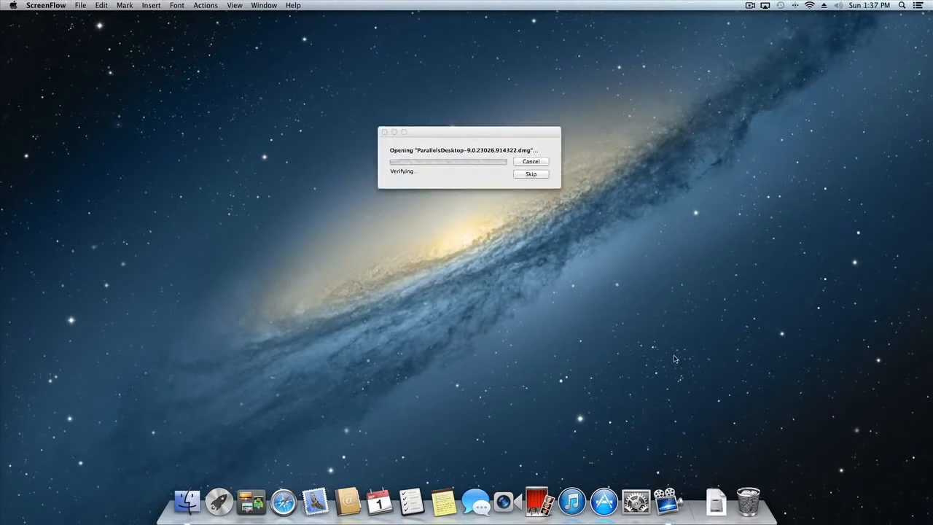
mouse_move(645, 350)
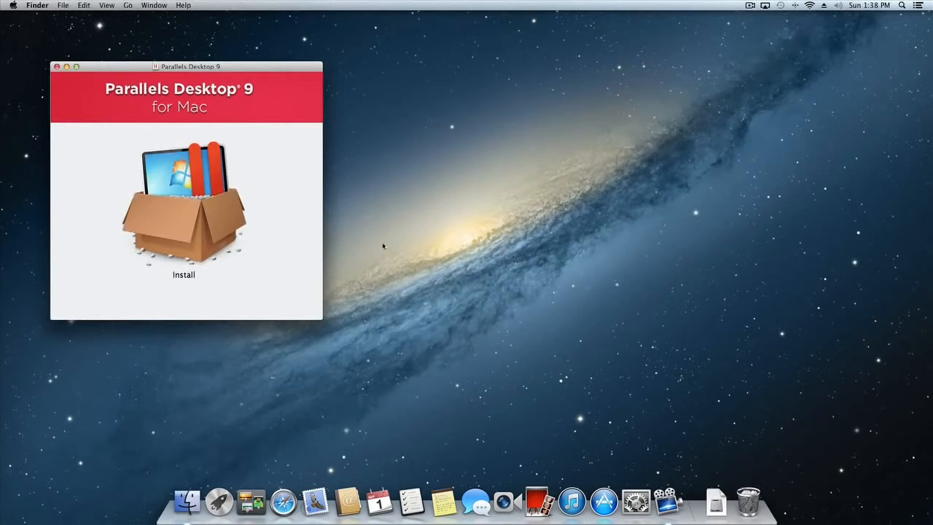
mouse_move(188, 219)
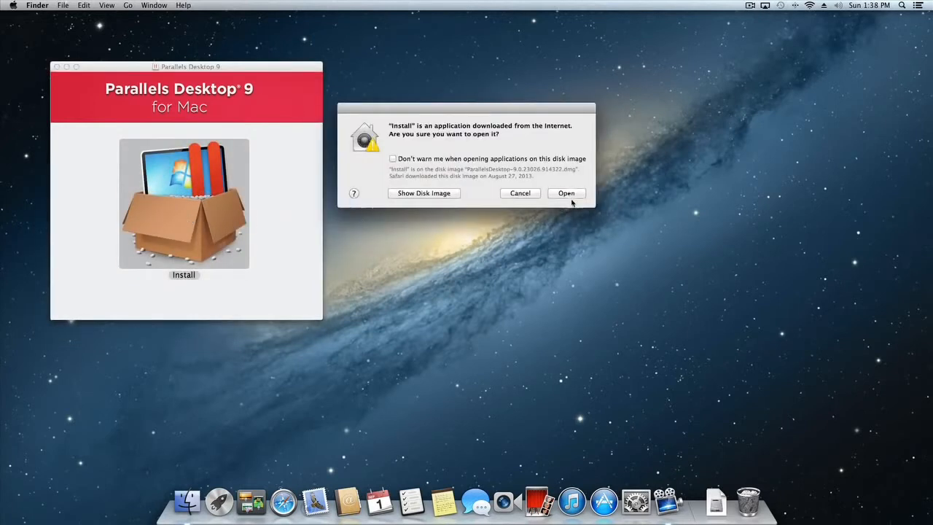
Approve the security warning to run the Parallels Desktop 9 installer from the disk image
left_click(566, 193)
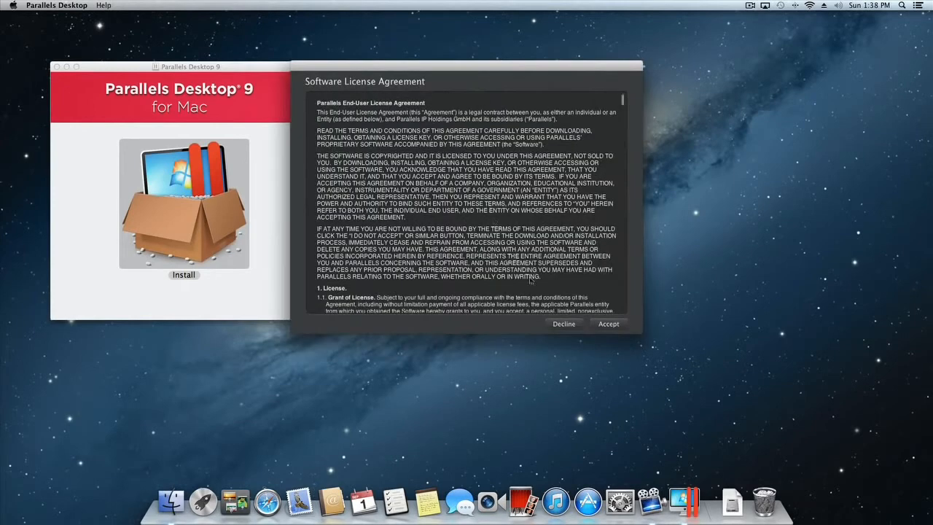
Accept the Software License Agreement and authorize installation with the administrator password
left_click(608, 324)
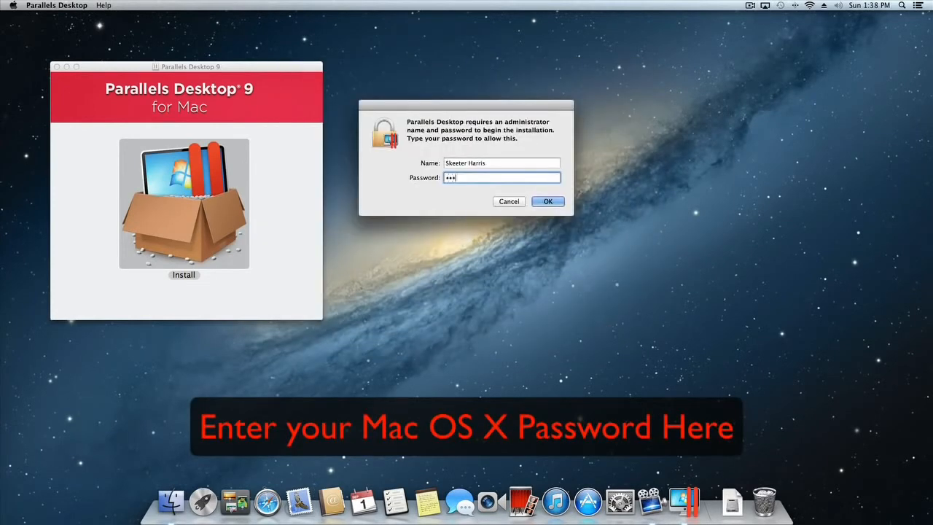
left_click(548, 201)
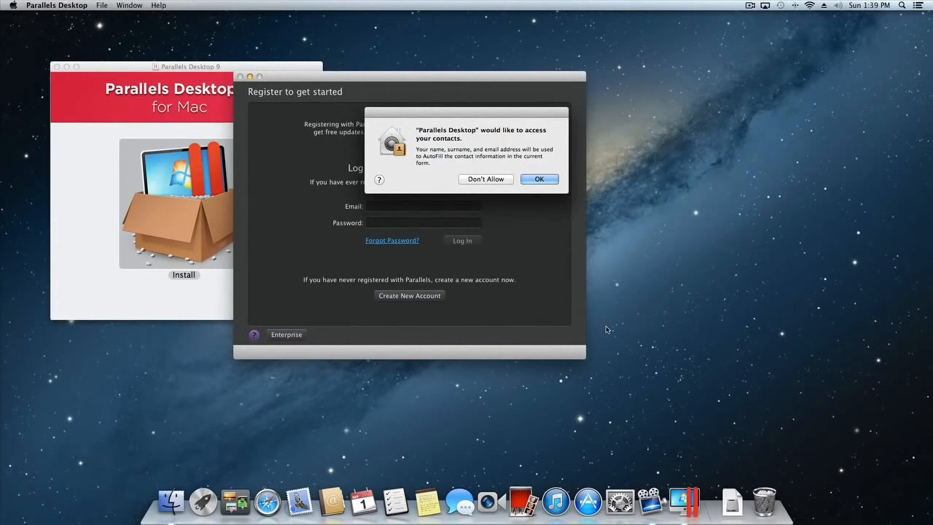
mouse_move(540, 179)
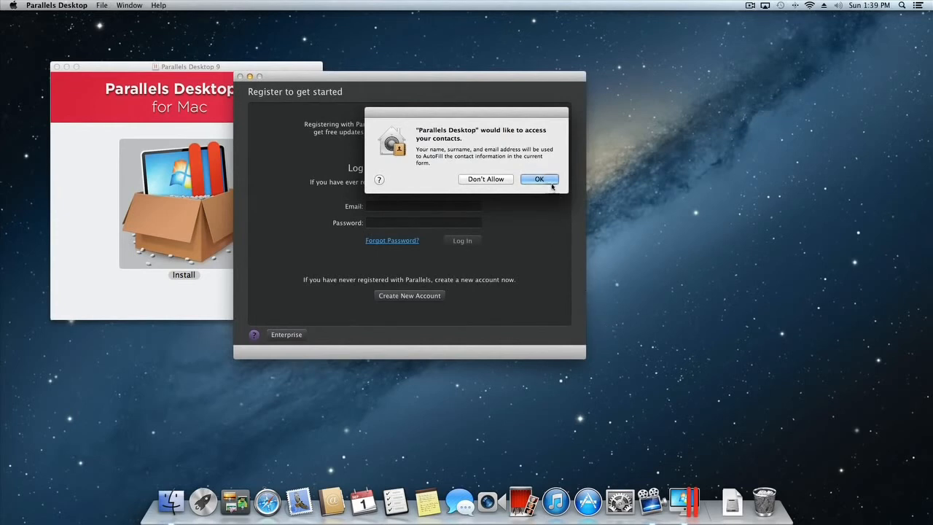
Allow contacts access and continue to the Register to get started screen
left_click(539, 179)
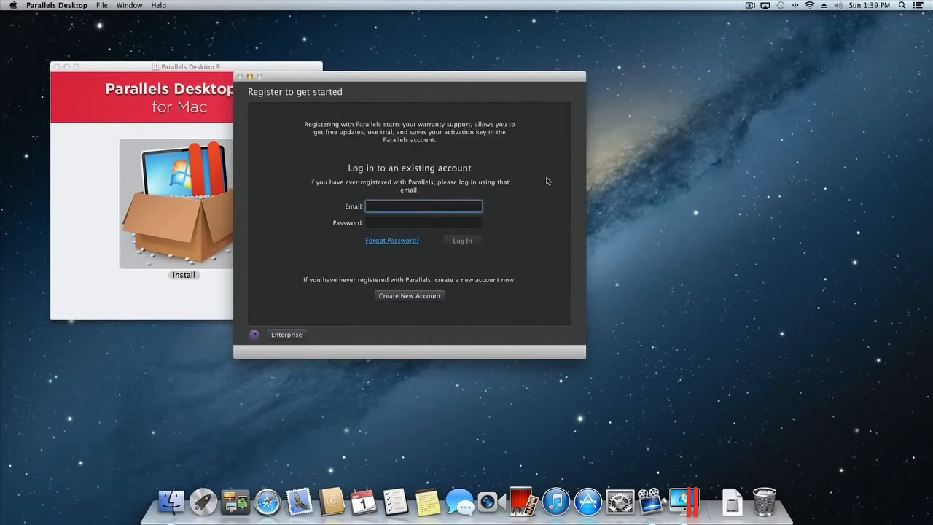
left_click(423, 207)
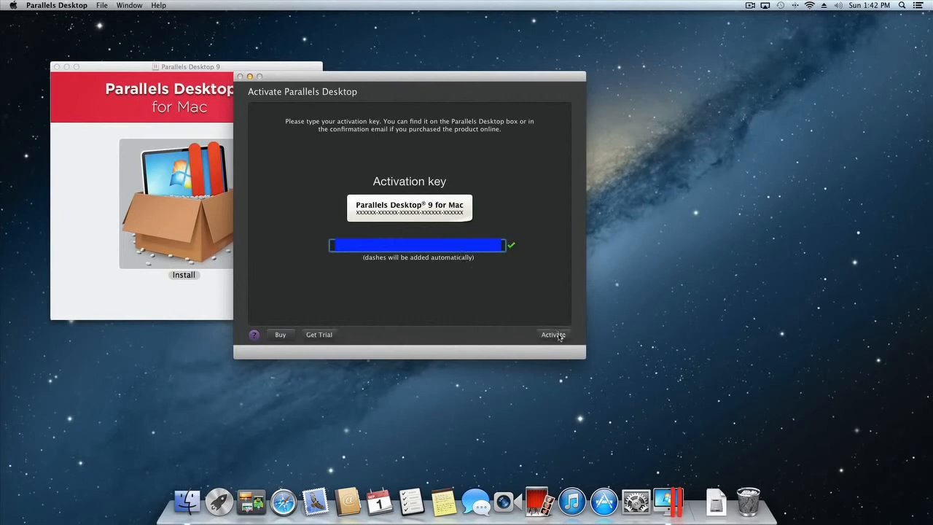
Activate Parallels Desktop 9 with the entered key and dismiss the success message
left_click(554, 334)
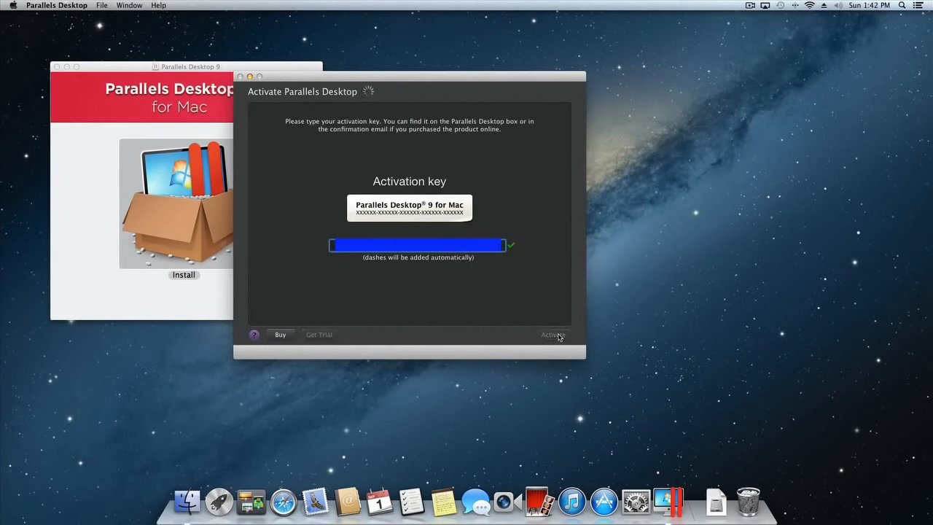
left_click(554, 334)
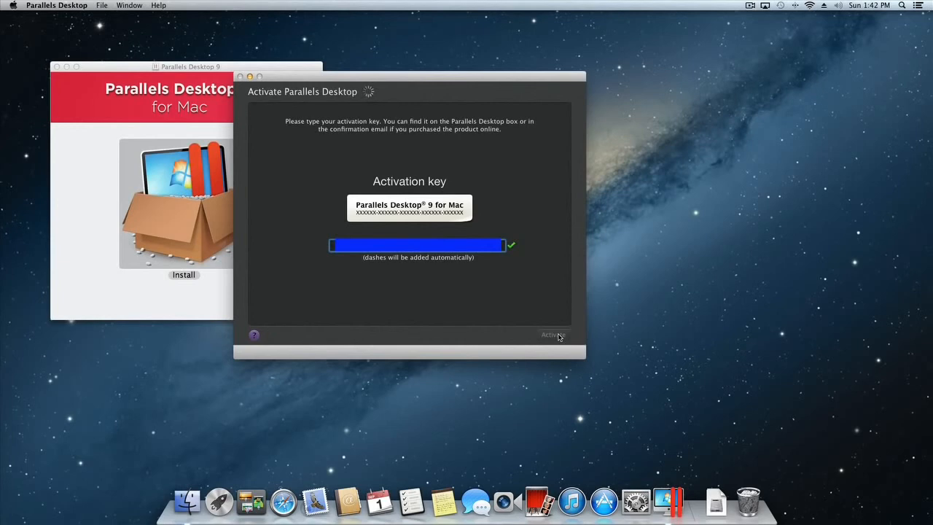
left_click(553, 334)
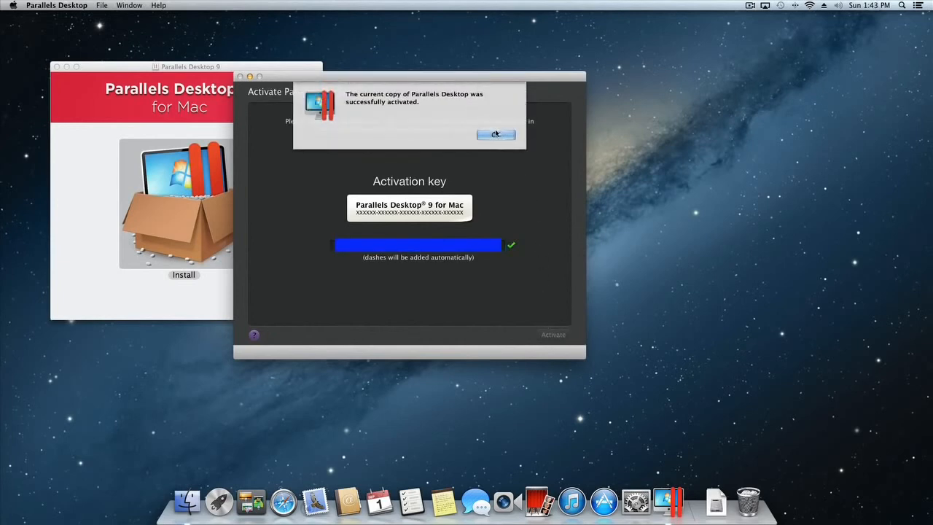
left_click(495, 134)
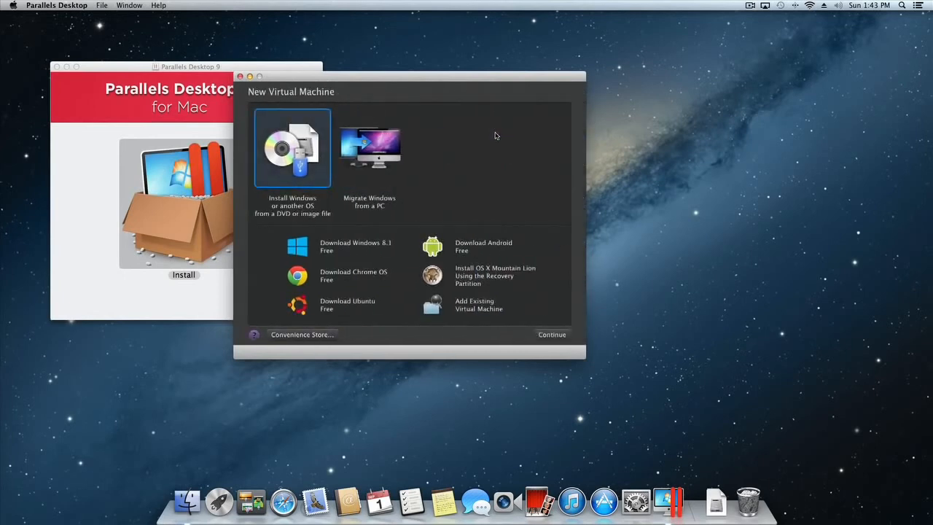